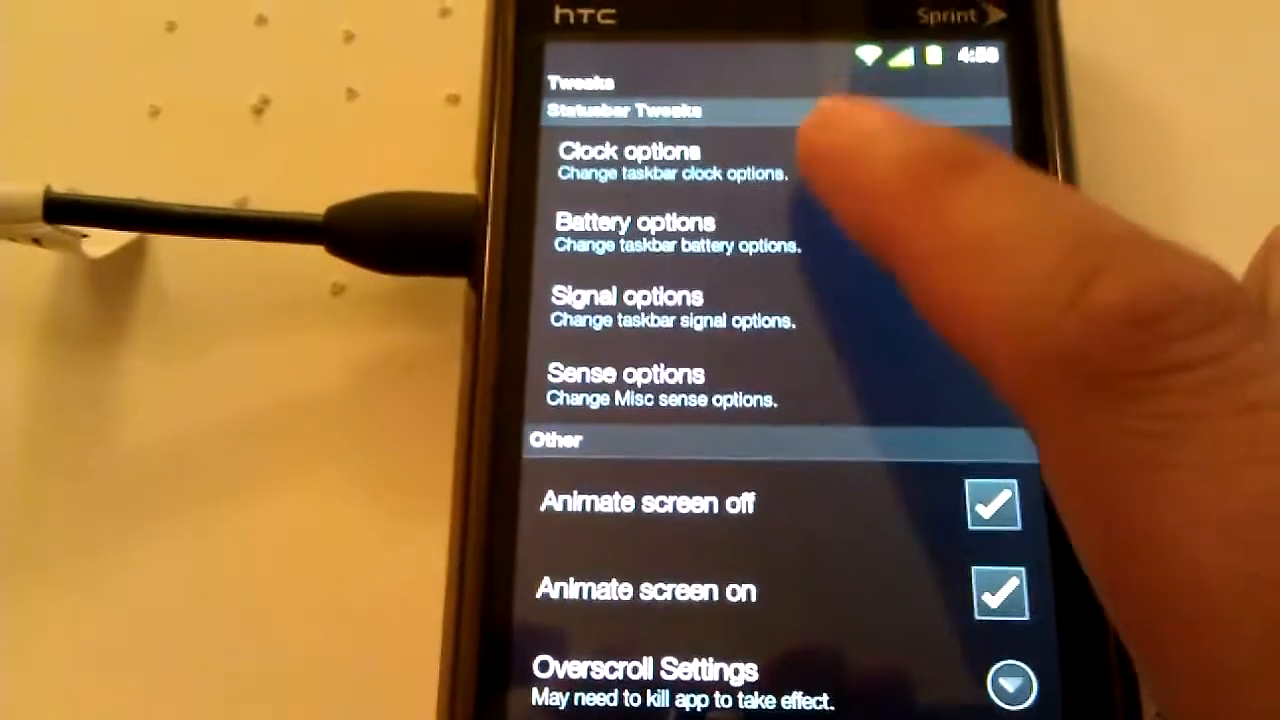
Browse into /system/ in ES File Explorer and enter the customize folder.
{"action": "left_click", "coordinate": [628, 160]}
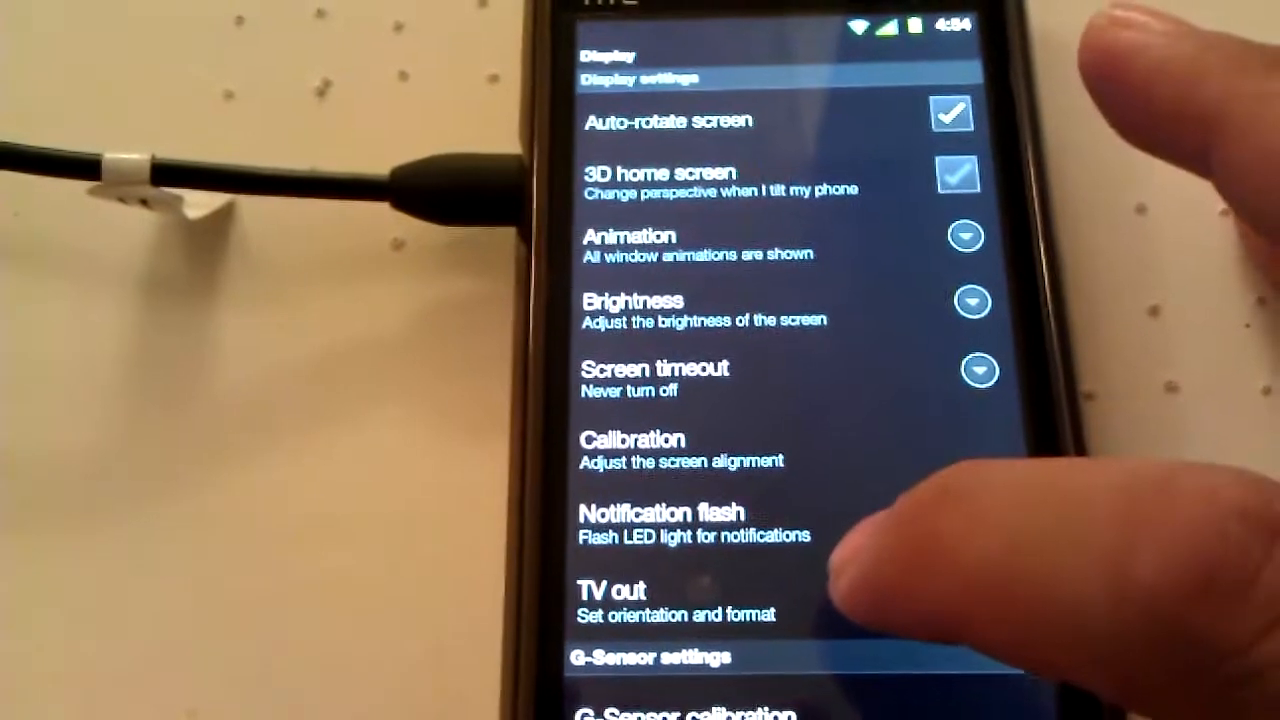
{"action": "left_click", "coordinate": [650, 600]}
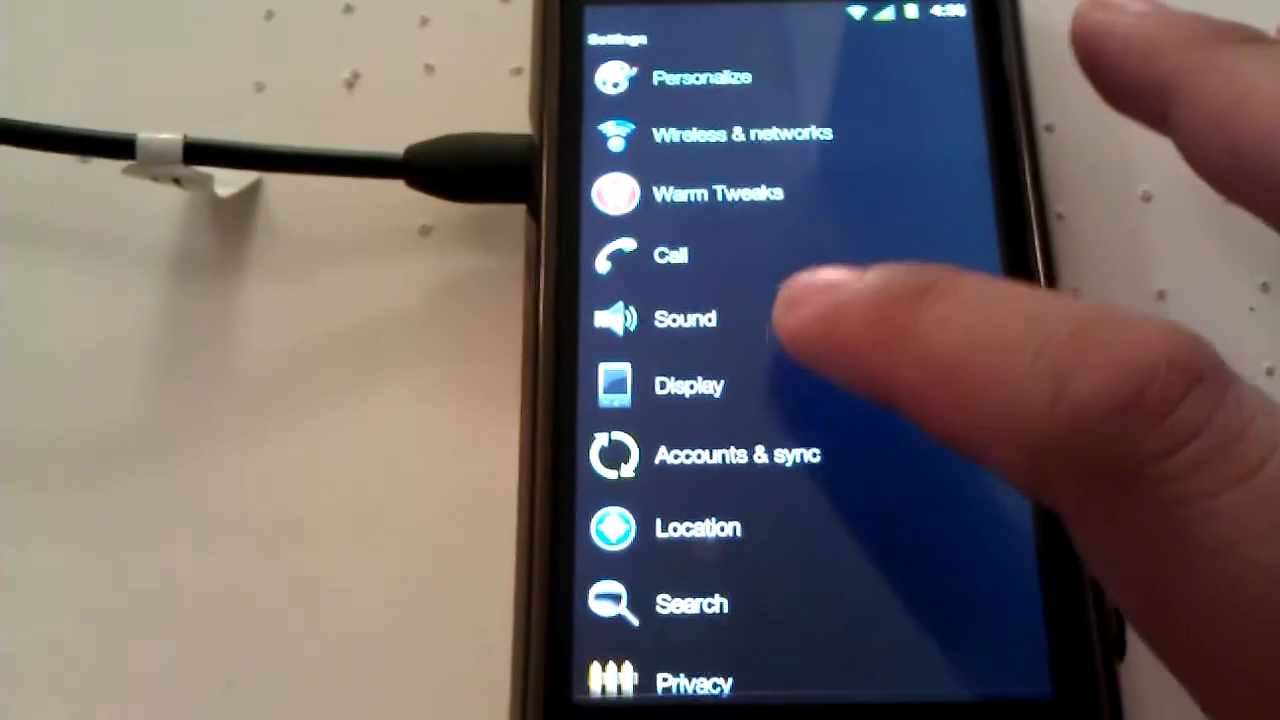
{"action": "left_click", "coordinate": [688, 384]}
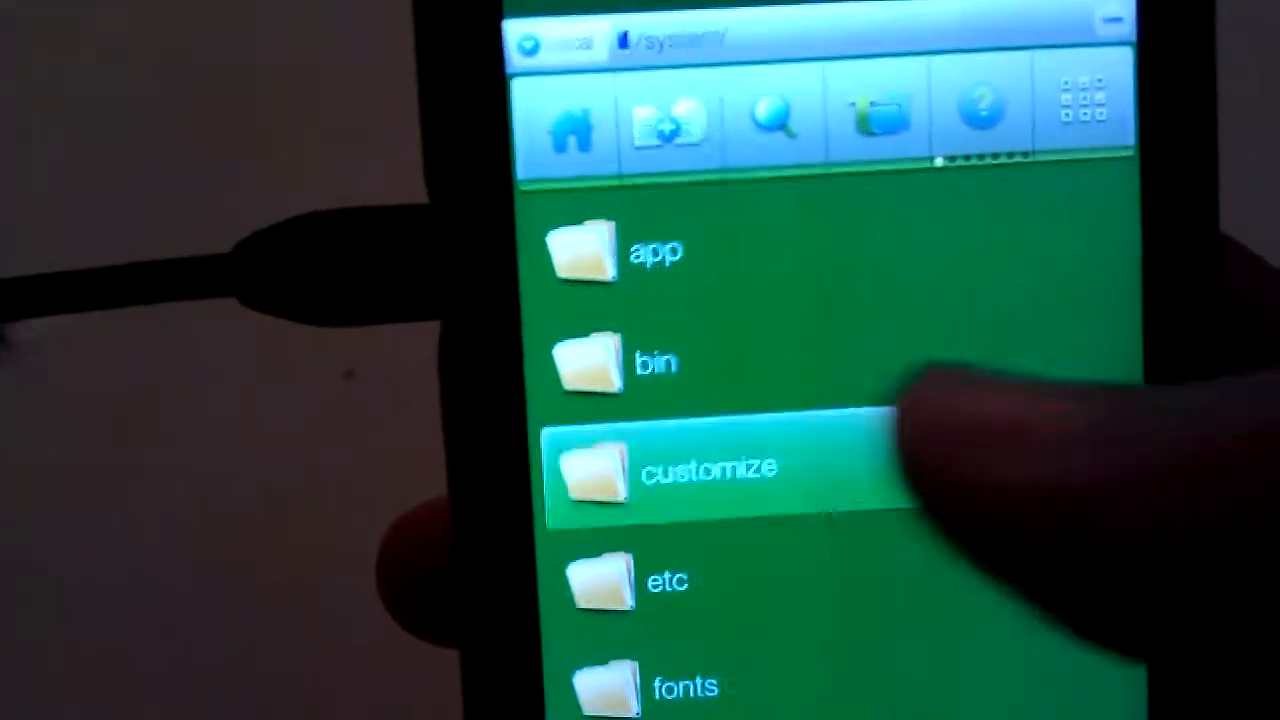
{"action": "left_click", "coordinate": [708, 468]}
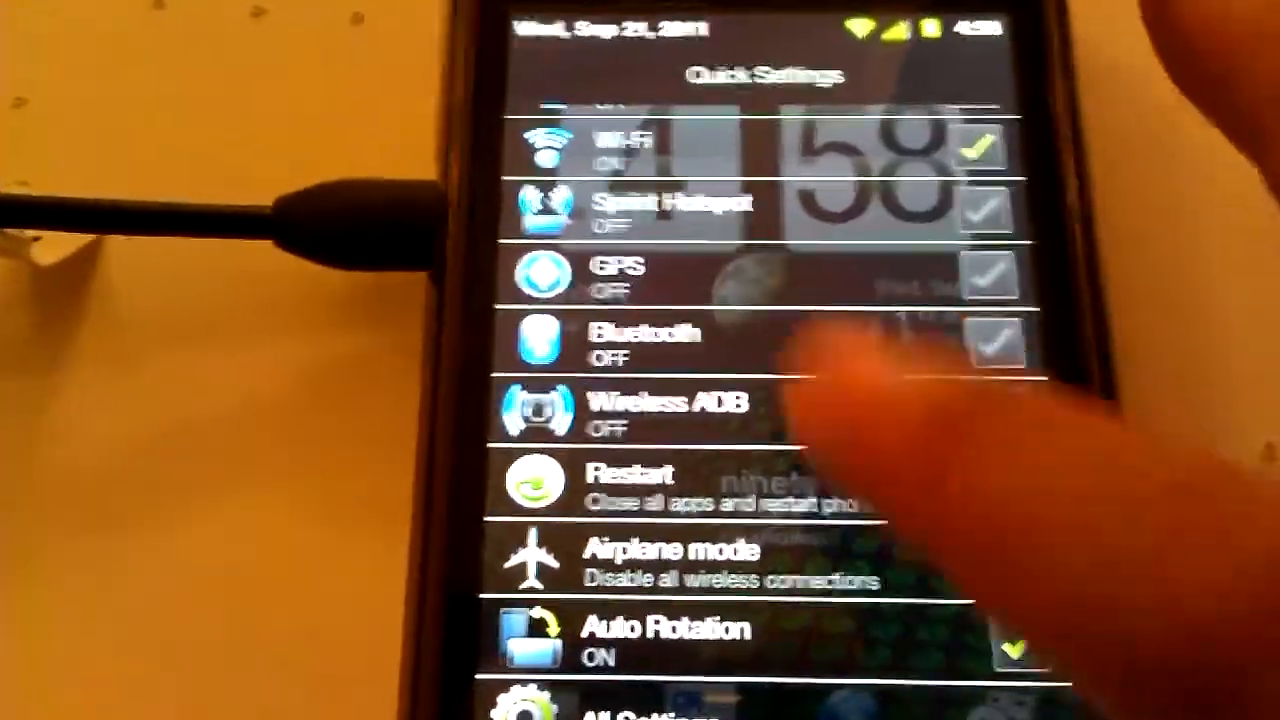
Scroll the Quick Settings panel to reveal media volume, vibration, flashlight and mobile network toggles.
{"action": "scroll", "scroll_direction": "up", "scroll_amount": 3}
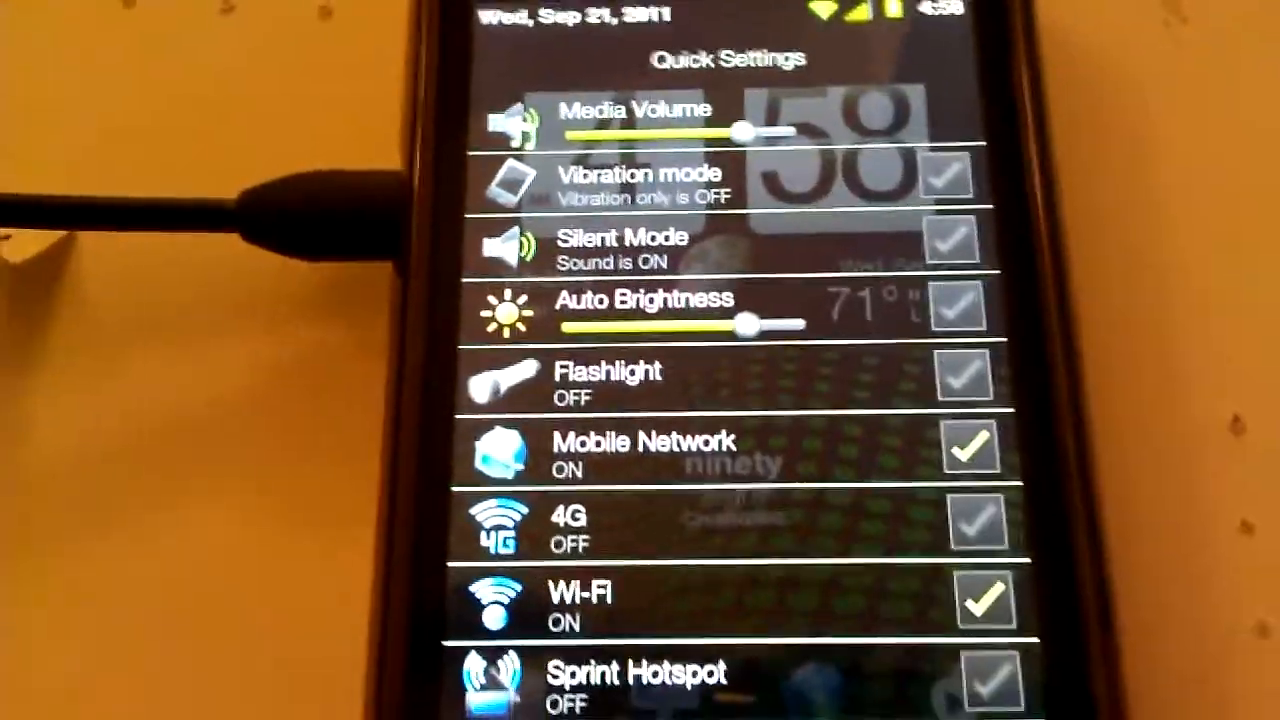